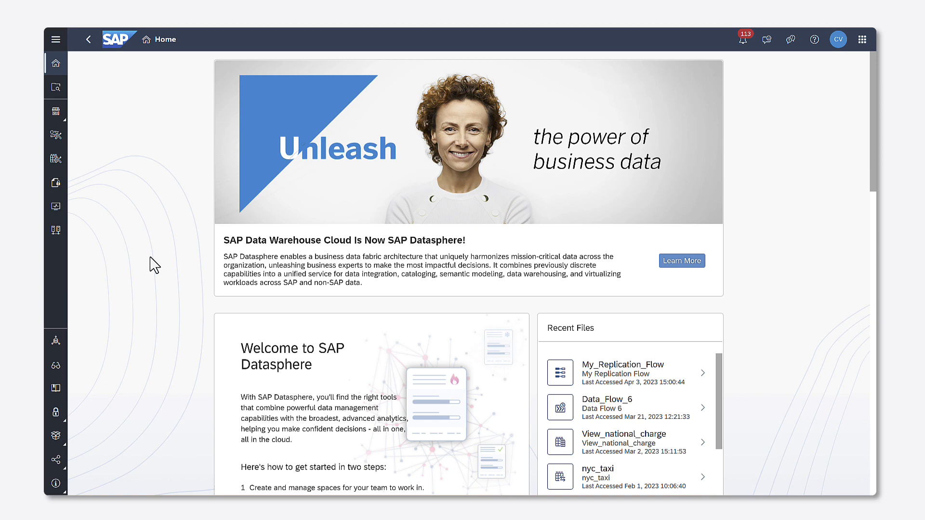
Create a new replication flow, Replication Flow 1, from the Data Builder.
{"action": "left_click", "coordinate": [55, 159]}
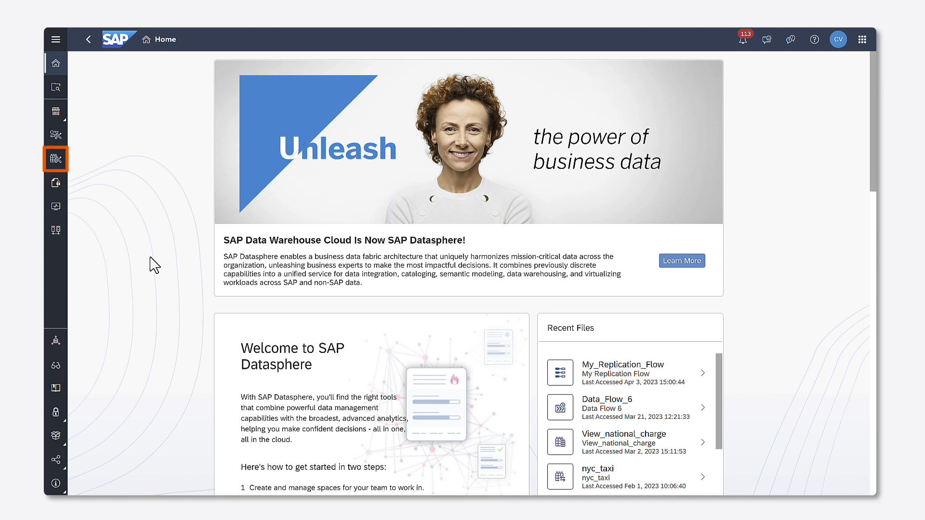
{"action": "left_click", "coordinate": [55, 158]}
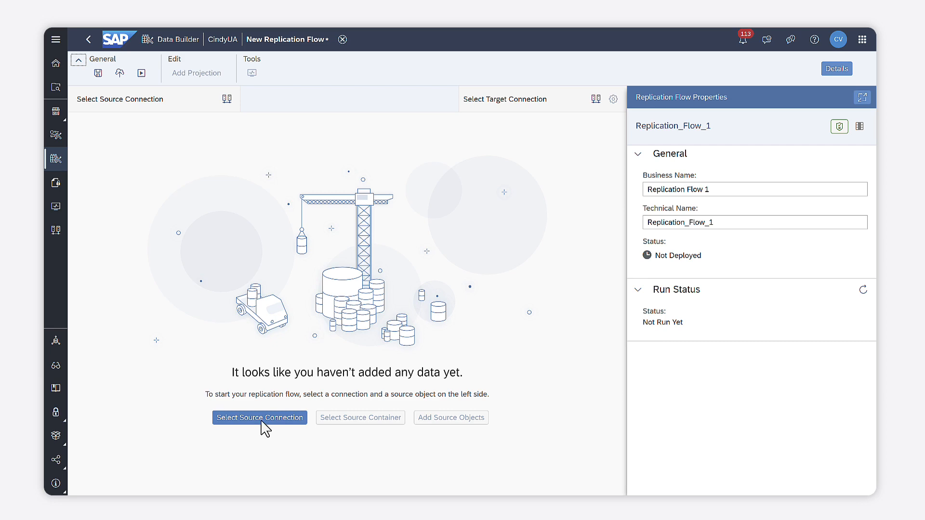
Set source connection CindyS4Cloud with container /CDS_EXTRACTION, ready to add source objects.
{"action": "left_click", "coordinate": [259, 418]}
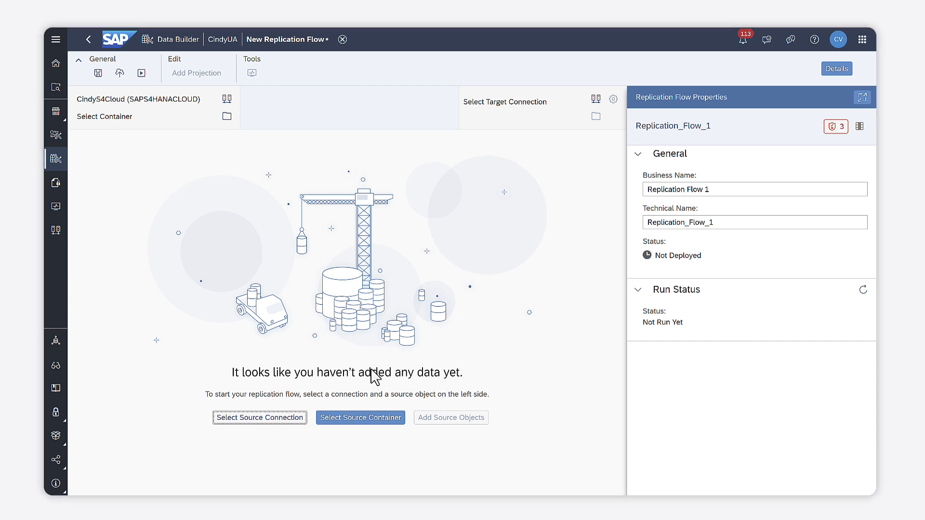
{"action": "left_click", "coordinate": [361, 418]}
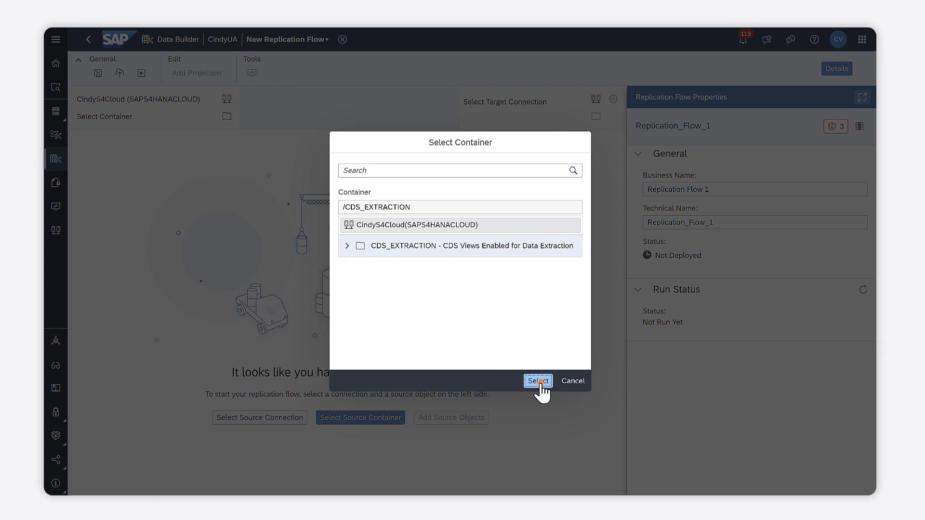
{"action": "left_click", "coordinate": [538, 381]}
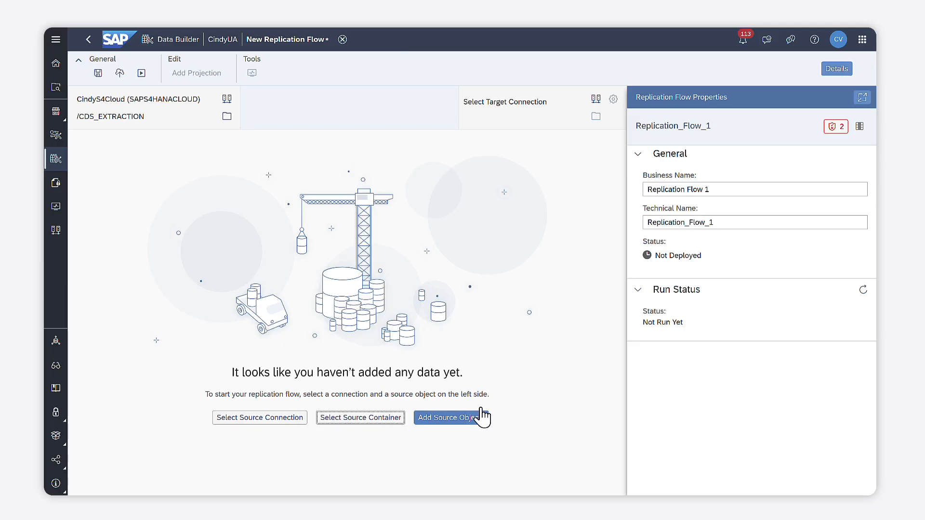
{"action": "left_click", "coordinate": [451, 417]}
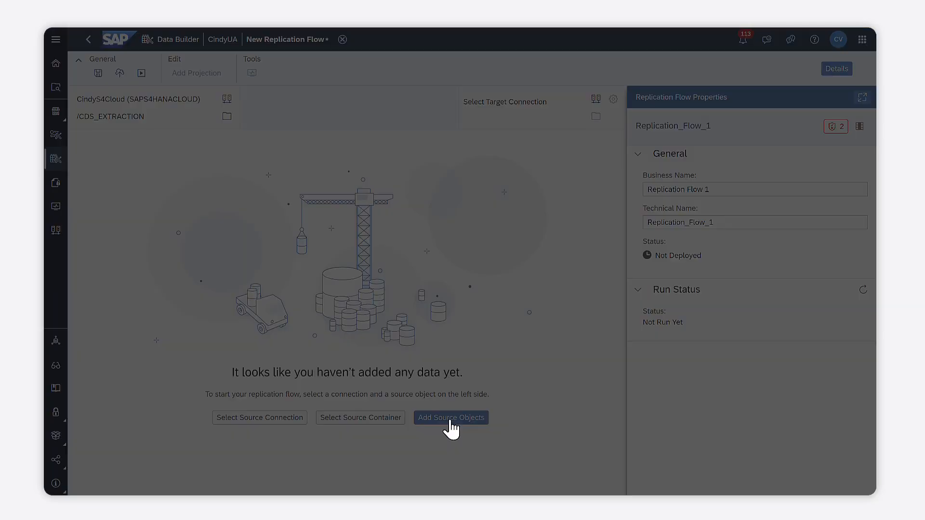
Select the five I_BILLINGDOCUMENT CDS views, including the request item view, and import them.
{"action": "left_click", "coordinate": [451, 417]}
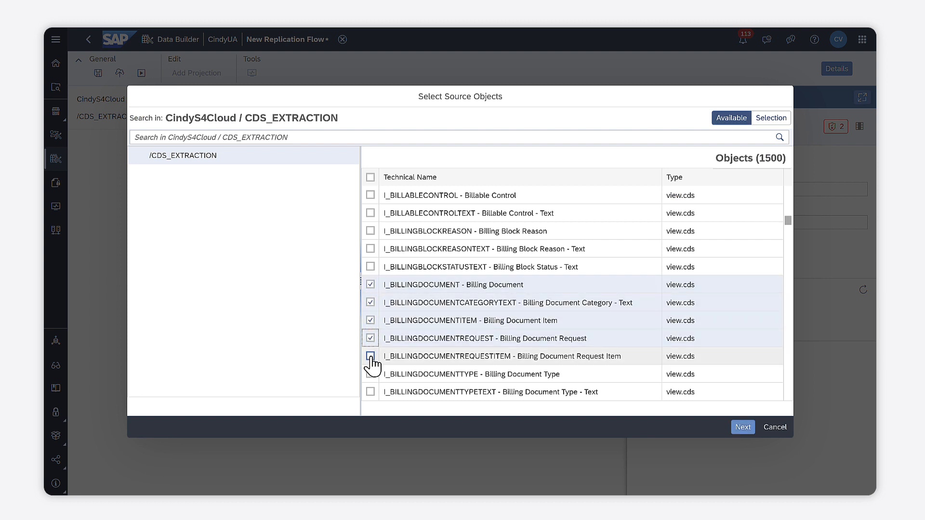
{"action": "left_click", "coordinate": [771, 118]}
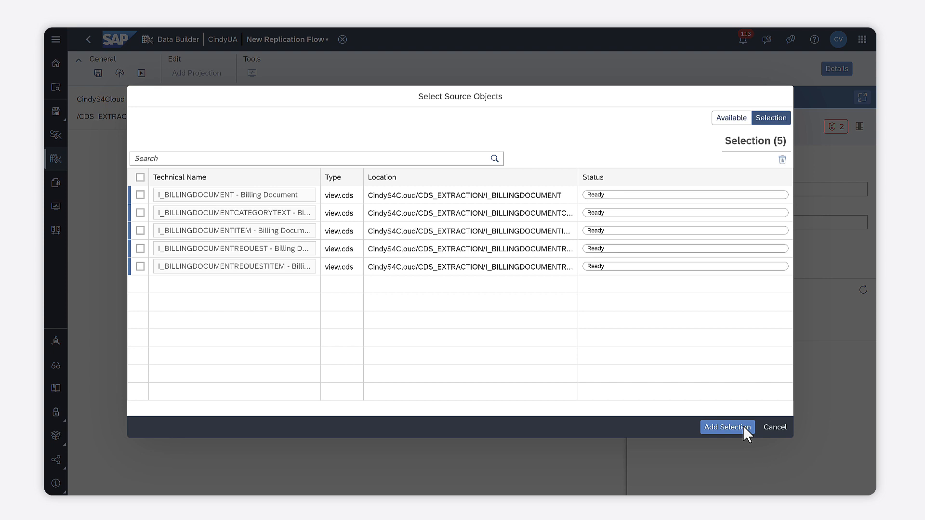
{"action": "left_click", "coordinate": [727, 427]}
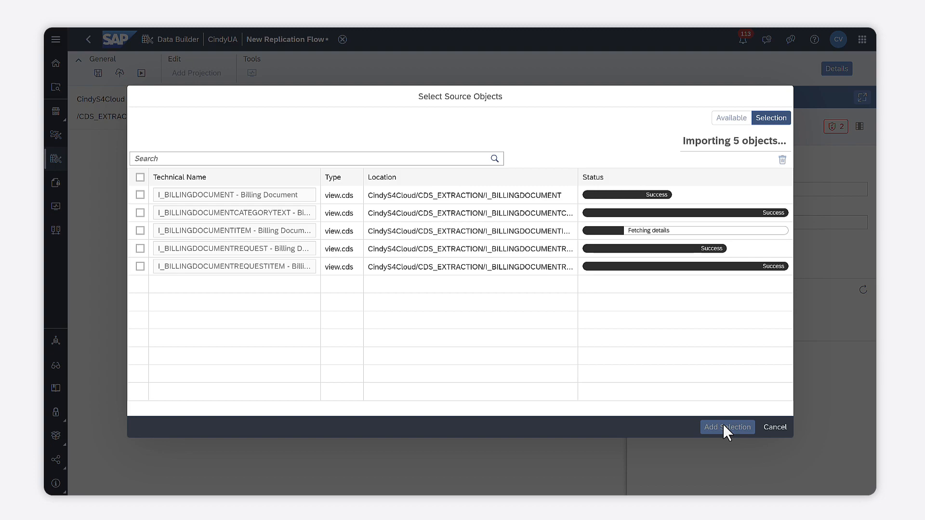
{"action": "left_click", "coordinate": [728, 426]}
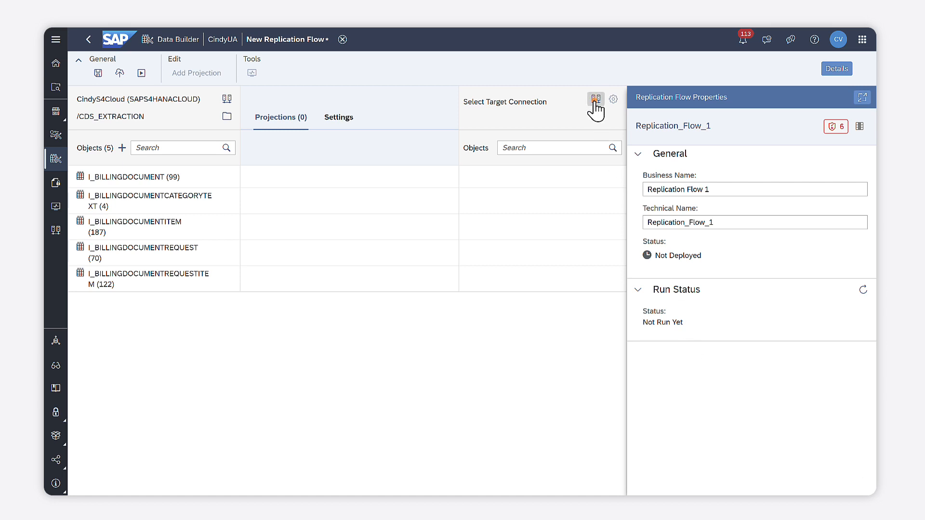
Set SAP Datasphere space /CINDYUA as the target connection and start saving the flow.
{"action": "left_click", "coordinate": [595, 99]}
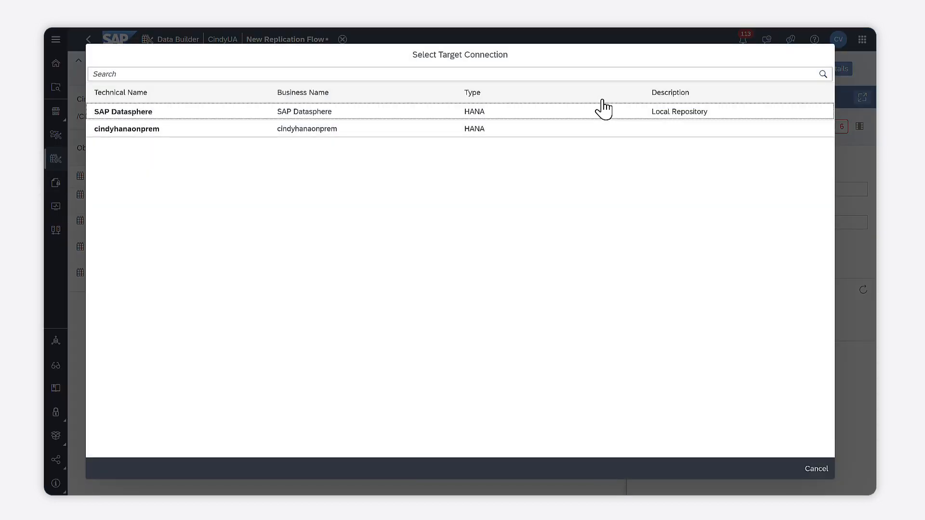
{"action": "left_click", "coordinate": [123, 112]}
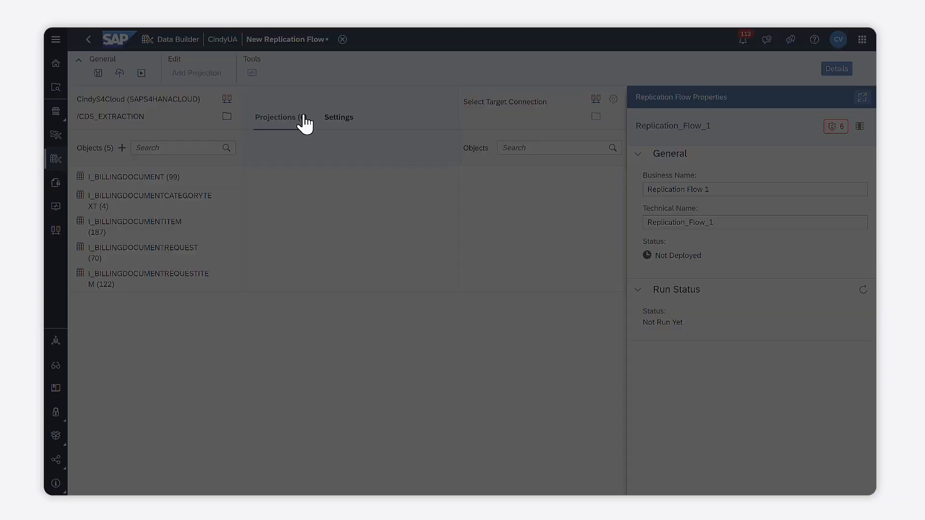
{"action": "left_click", "coordinate": [595, 100]}
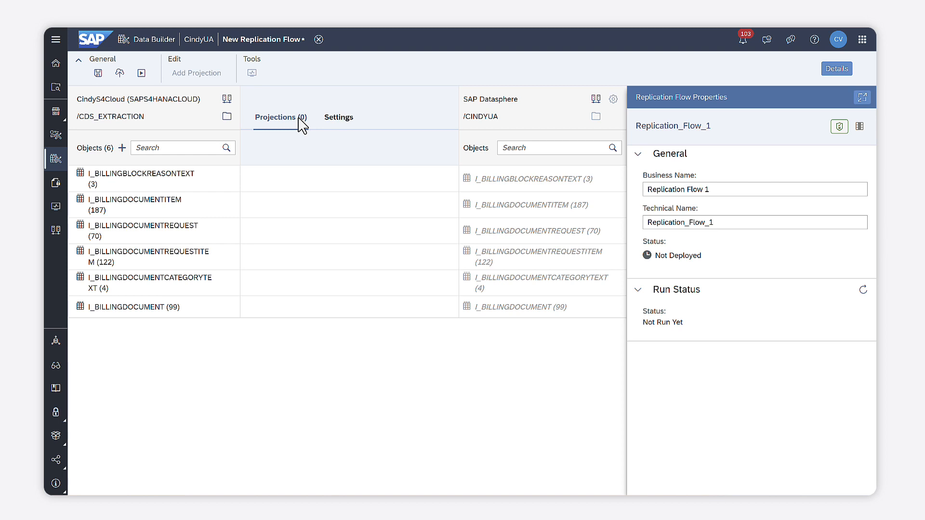
{"action": "left_click", "coordinate": [98, 73]}
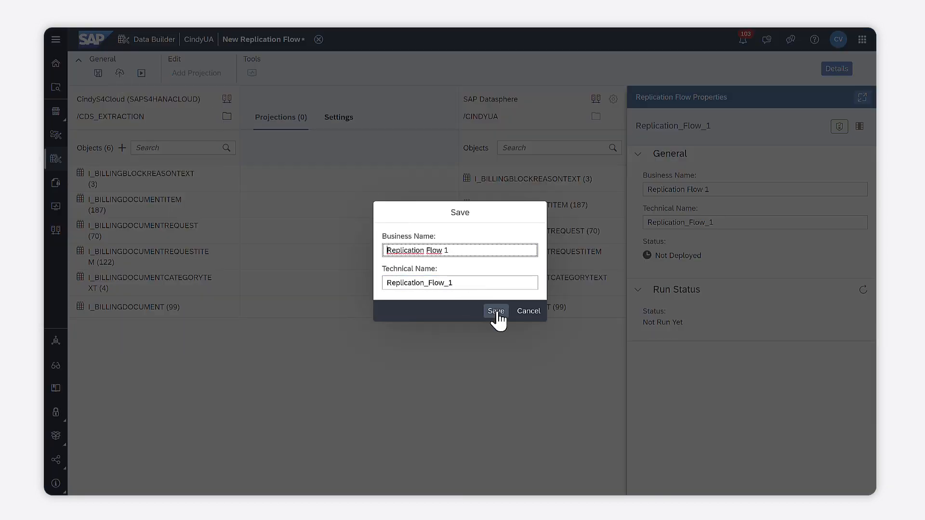
Save and deploy Replication Flow 1, then start its first run.
{"action": "left_click", "coordinate": [496, 311]}
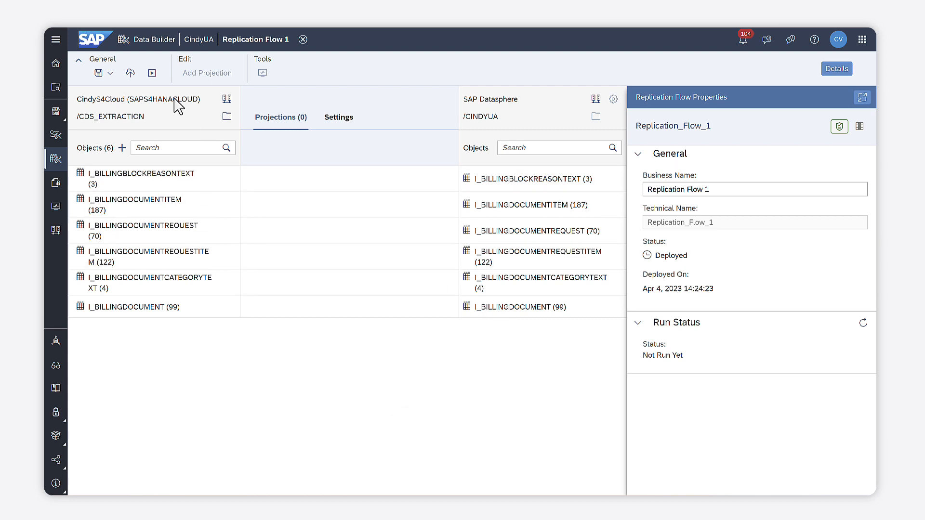
{"action": "left_click", "coordinate": [151, 73]}
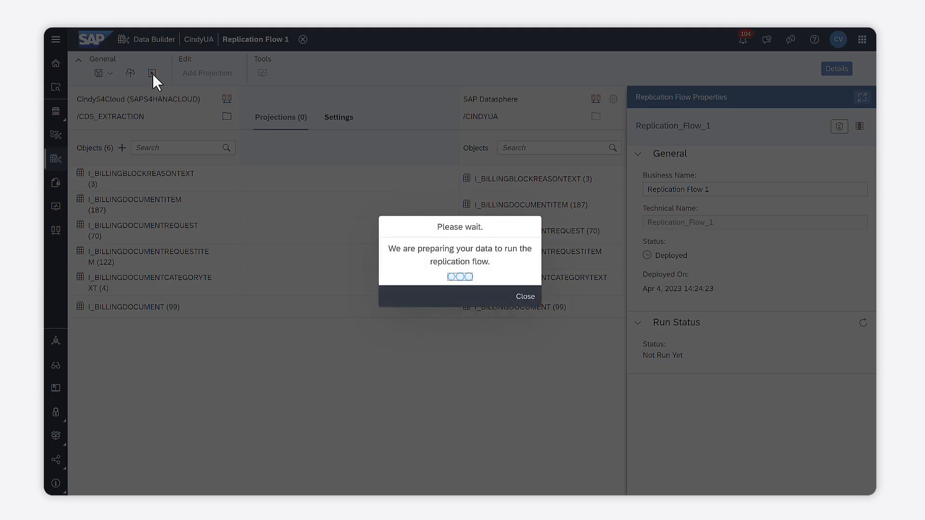
{"action": "left_click", "coordinate": [152, 73]}
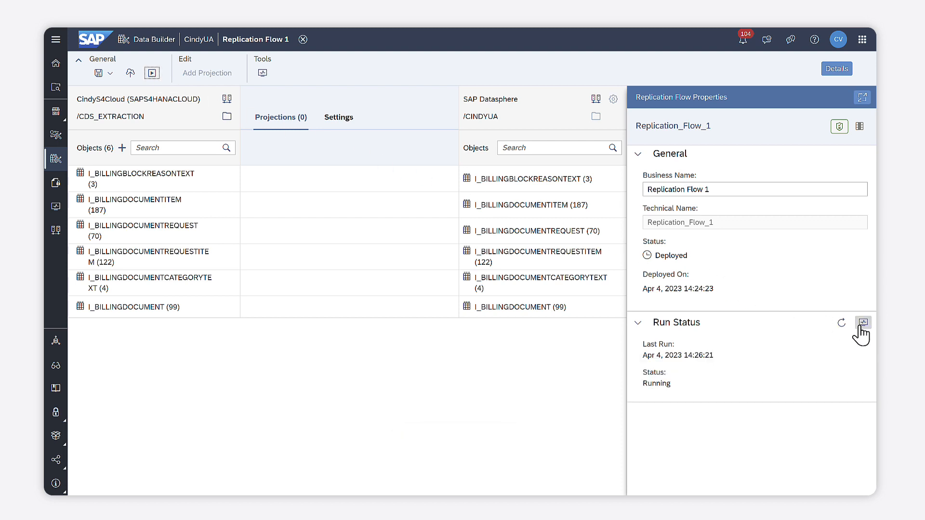
Refresh the run in the Data Integration Monitor until all six objects are Completed, then return to Data Builder.
{"action": "left_click", "coordinate": [862, 323]}
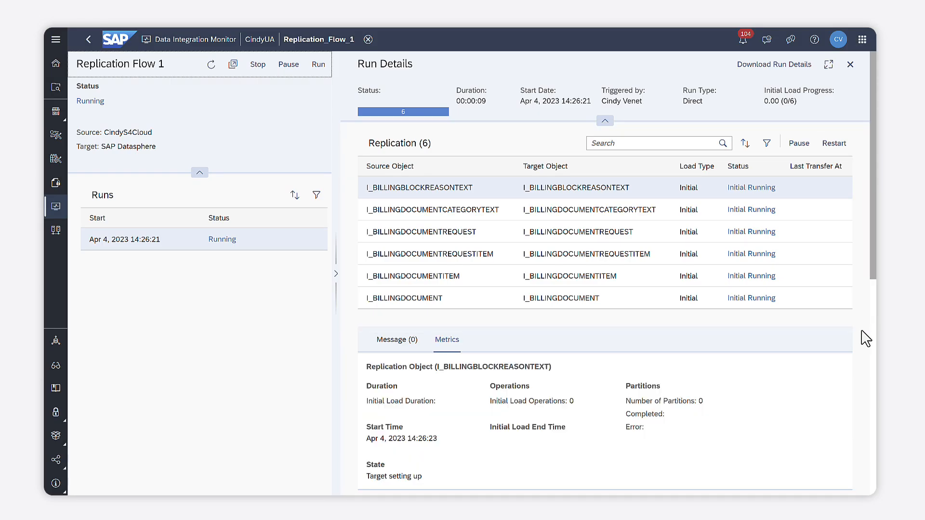
{"action": "left_click", "coordinate": [211, 64]}
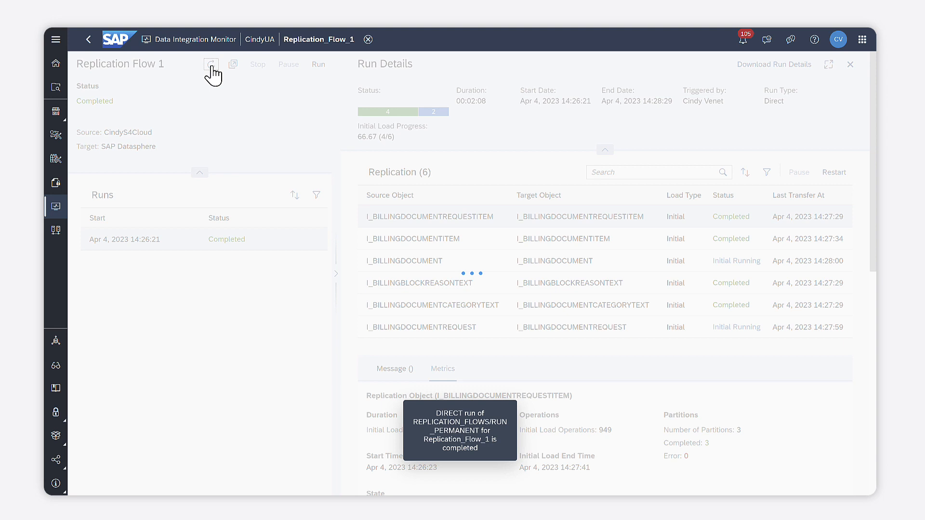
{"action": "left_click", "coordinate": [211, 64]}
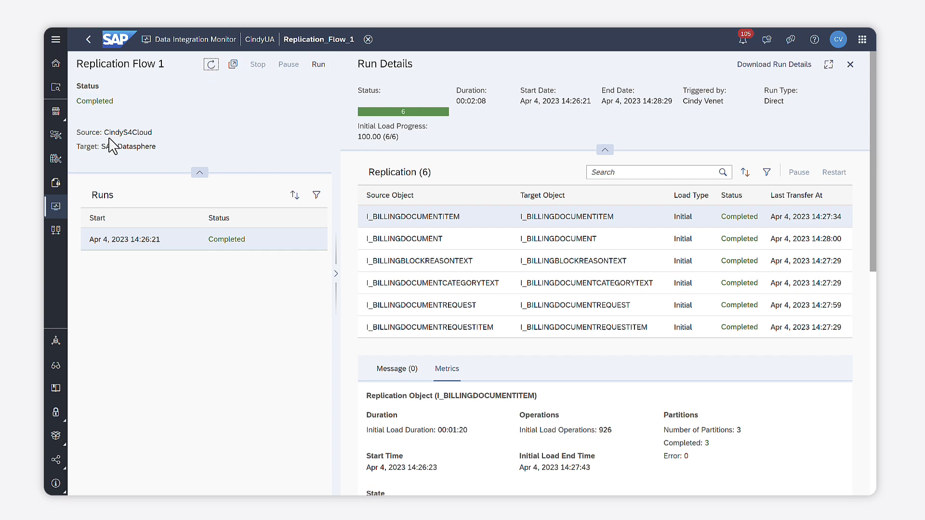
{"action": "mouse_move", "coordinate": [56, 159]}
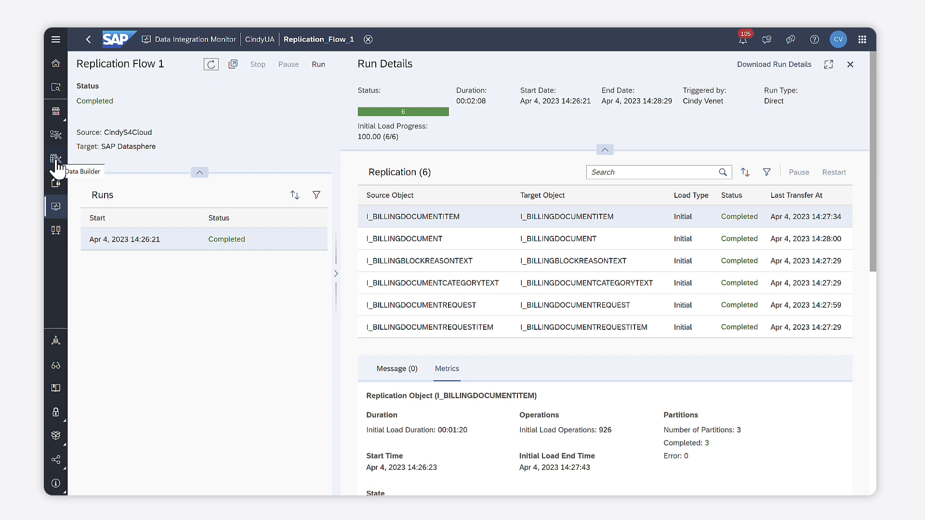
{"action": "left_click", "coordinate": [56, 158]}
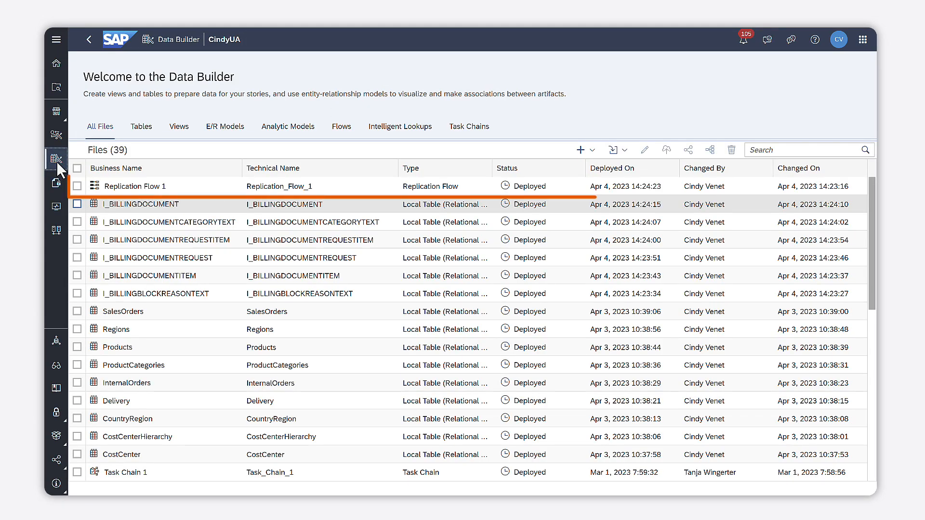